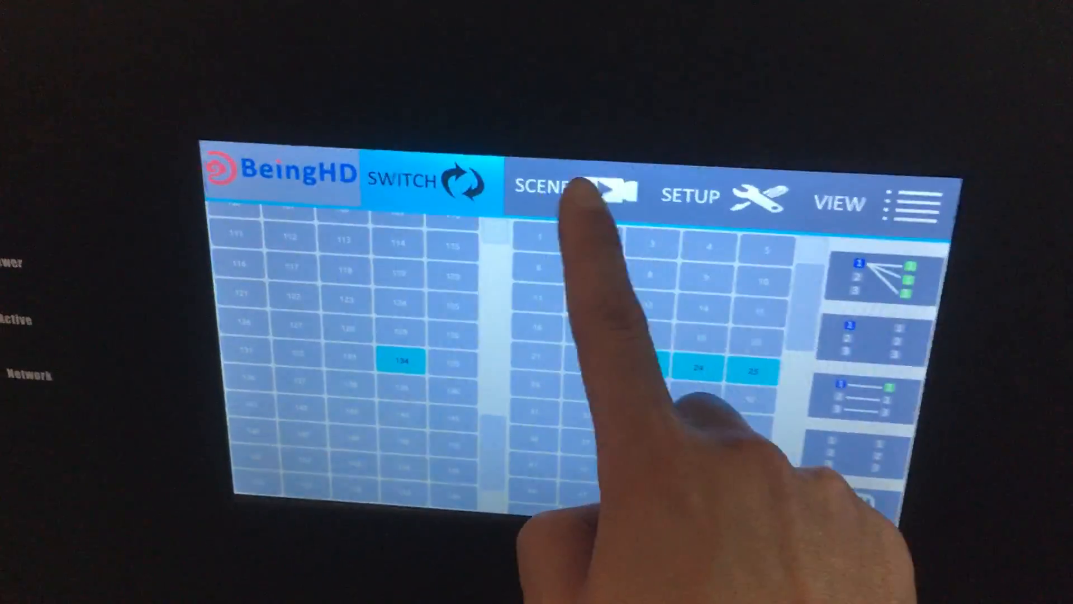
Switch from the SWITCH grid to the SETUP page listing scene slots like '1toALL' and 'turn off'.
left_click(690, 194)
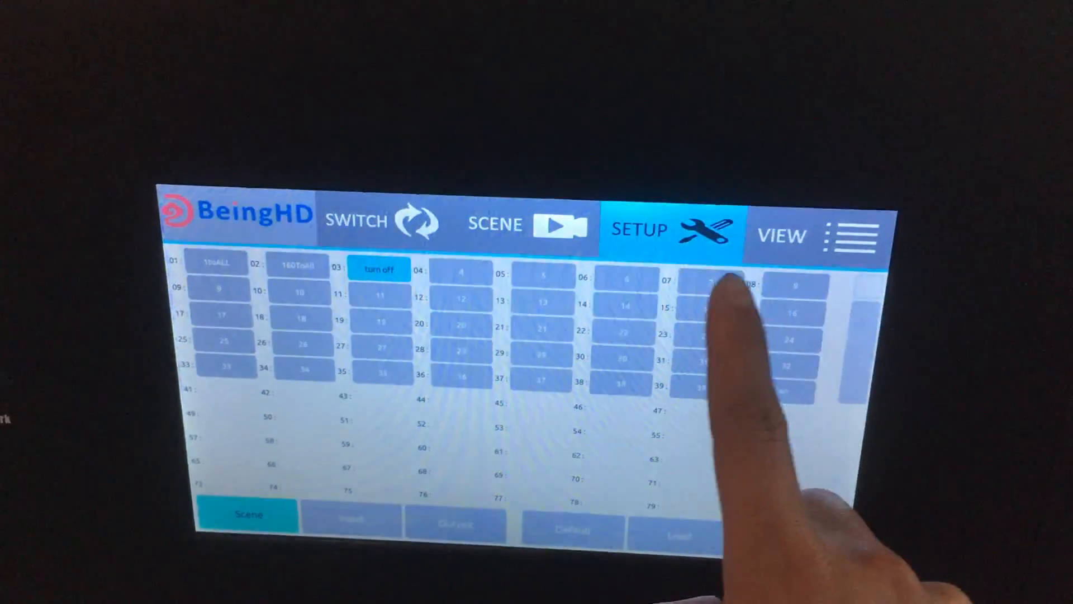